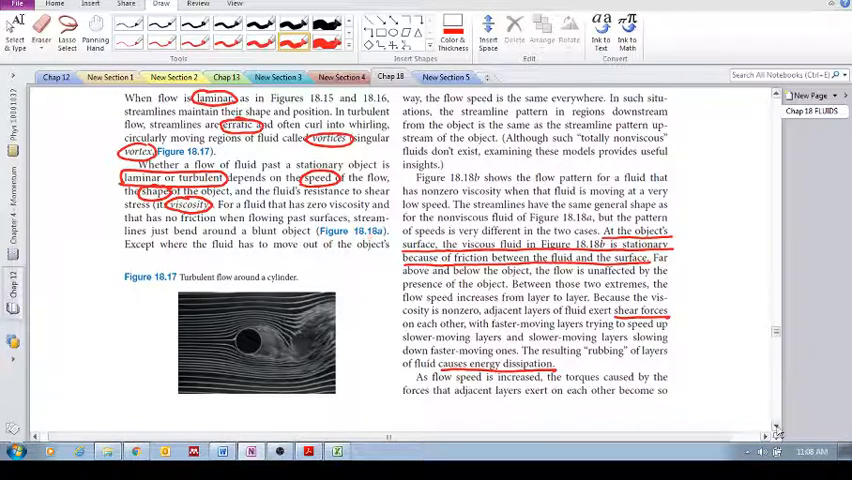
Step: Scroll to Figure 18.18 and underline 'zero viscosity' in panel (a)'s heading in red
{"action": "scroll", "scroll_direction": "down", "scroll_amount": 3}
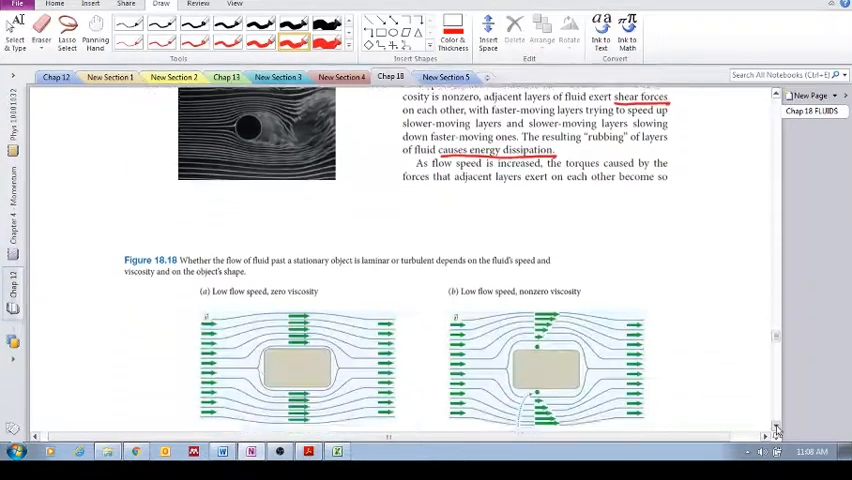
{"action": "scroll", "scroll_direction": "down", "scroll_amount": 3}
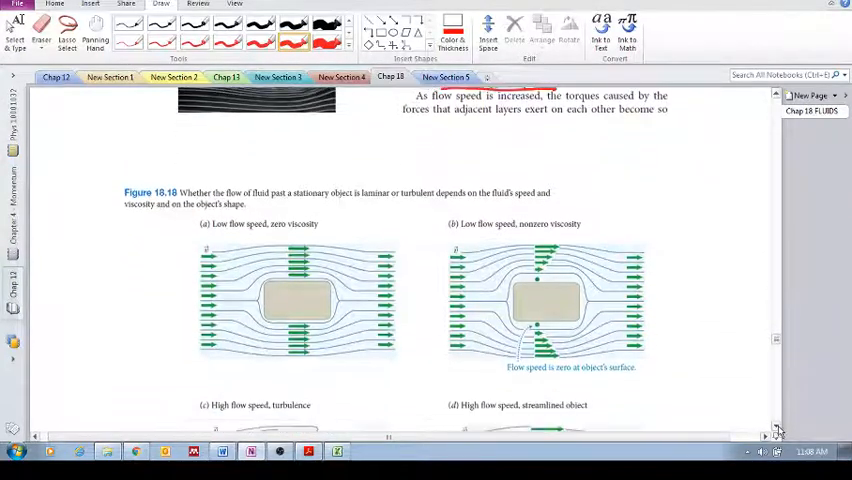
{"action": "scroll", "scroll_direction": "up", "scroll_amount": 3}
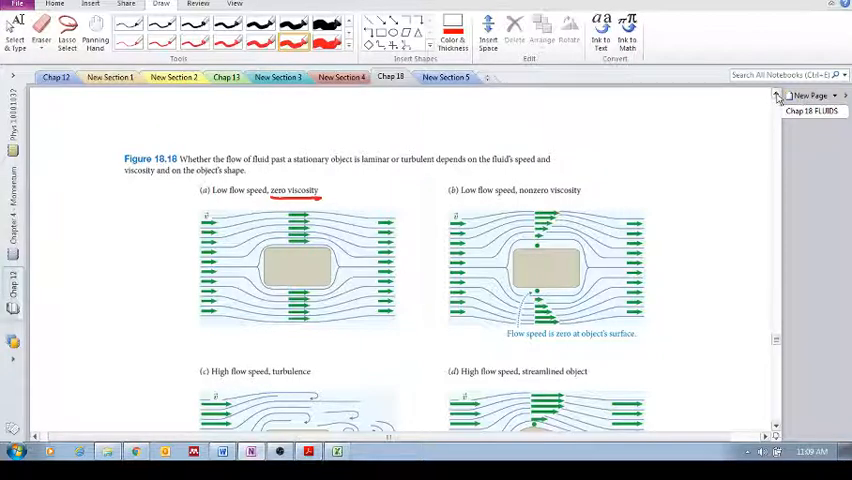
Step: Underline 'such totally nonviscous fluids don't exist' and ring panel (a)'s right arrows in red
{"action": "scroll", "scroll_direction": "up", "scroll_amount": 3}
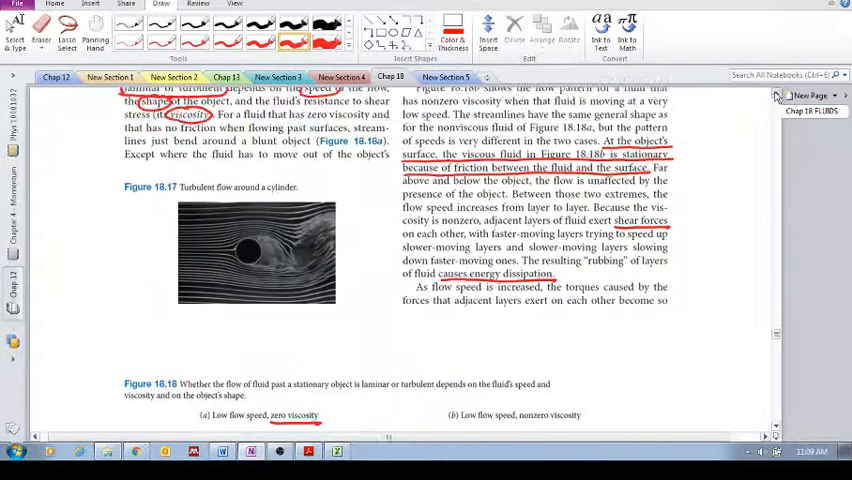
{"action": "scroll", "scroll_direction": "up", "scroll_amount": 3}
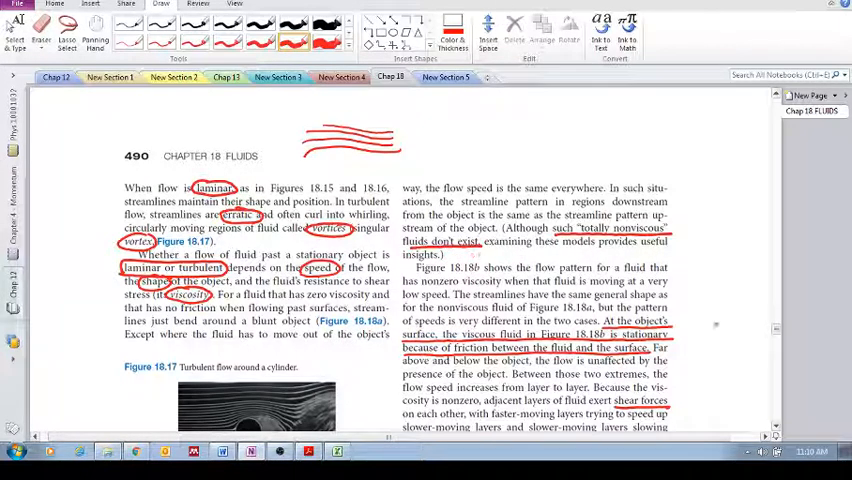
{"action": "scroll", "scroll_direction": "down", "scroll_amount": 3}
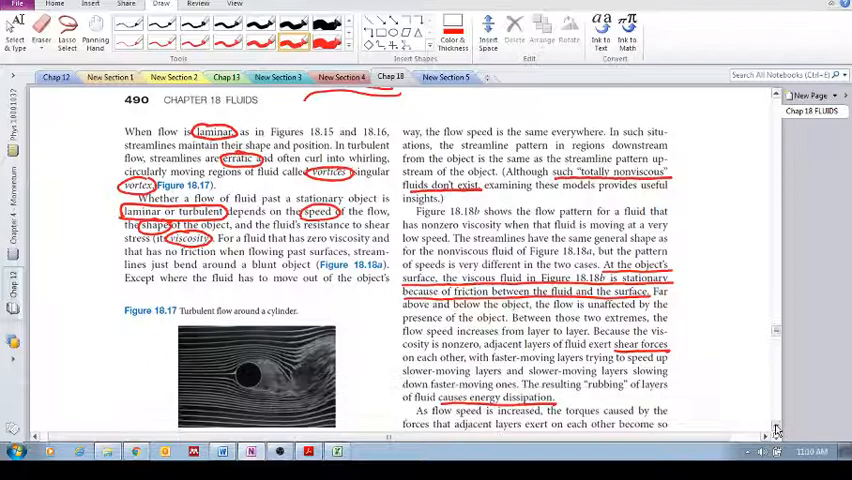
{"action": "scroll", "scroll_direction": "down", "scroll_amount": 3}
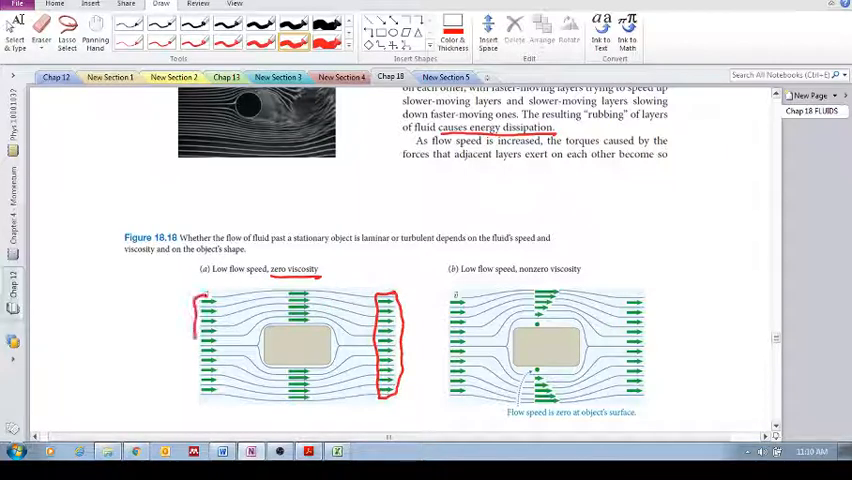
Step: Circle panel (a)'s left arrows, underline 'nonzero viscosity' and the zero-speed caption, and add red arrows in panel (b)
{"action": "left_click_drag", "start_coordinate": [207, 300], "coordinate": [207, 400]}
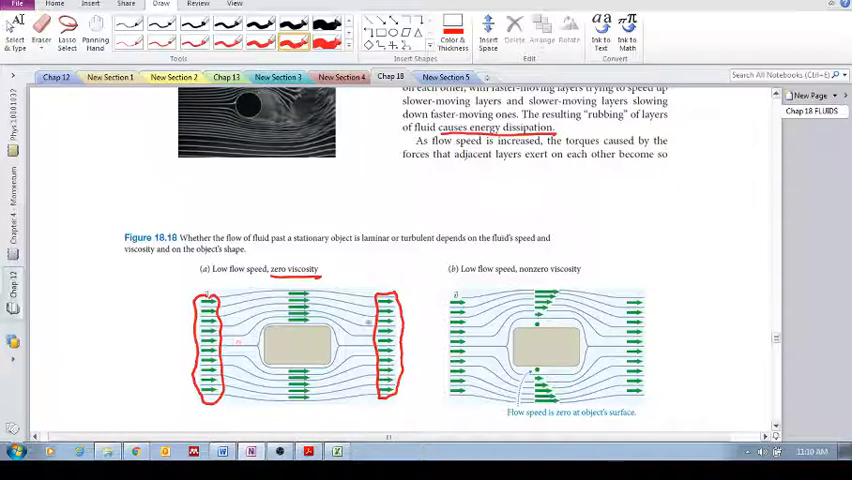
{"action": "scroll", "scroll_direction": "down", "scroll_amount": 3}
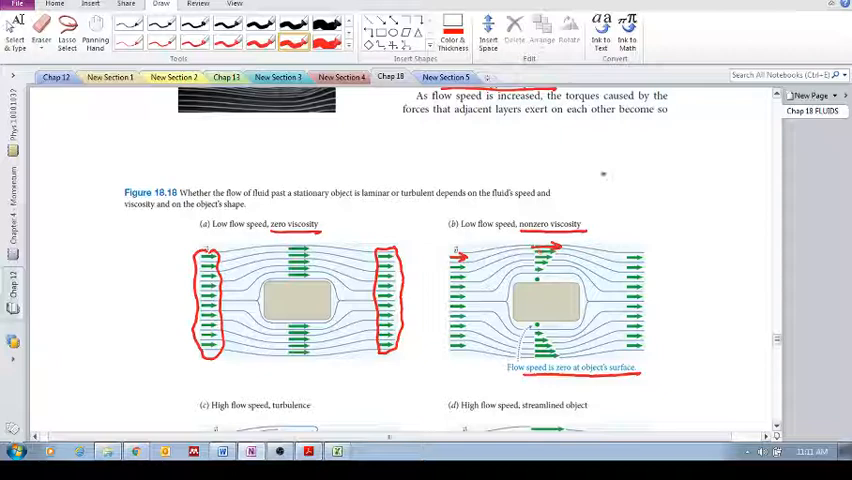
Step: Draw two stacked rightward arrows above panel (b) and label them 'shear stress'
{"action": "left_click_drag", "start_coordinate": [600, 178], "coordinate": [658, 175]}
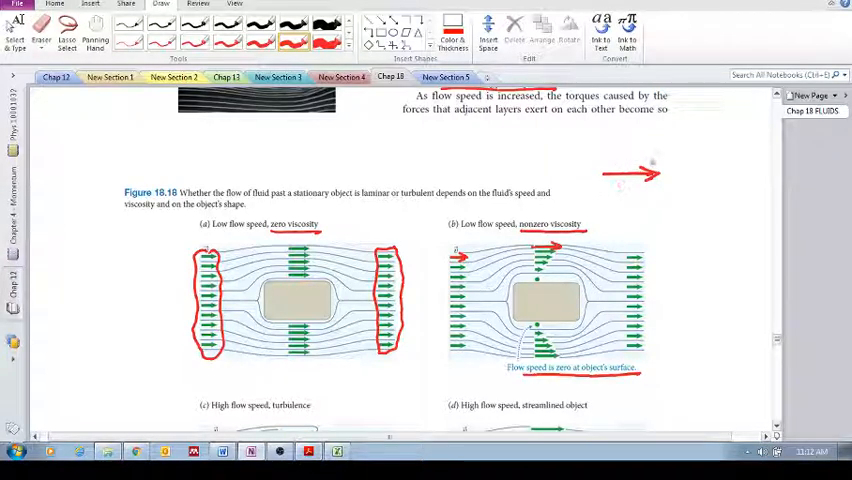
{"action": "mouse_move", "coordinate": [605, 188]}
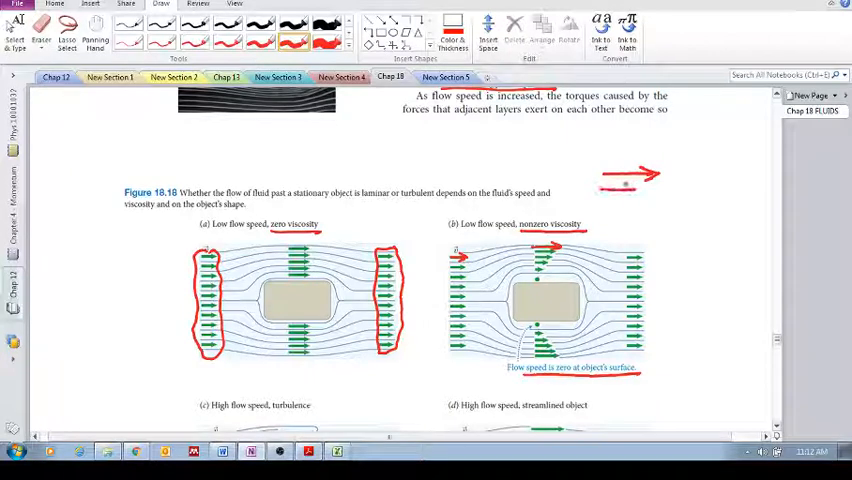
{"action": "left_click_drag", "start_coordinate": [600, 188], "coordinate": [650, 188]}
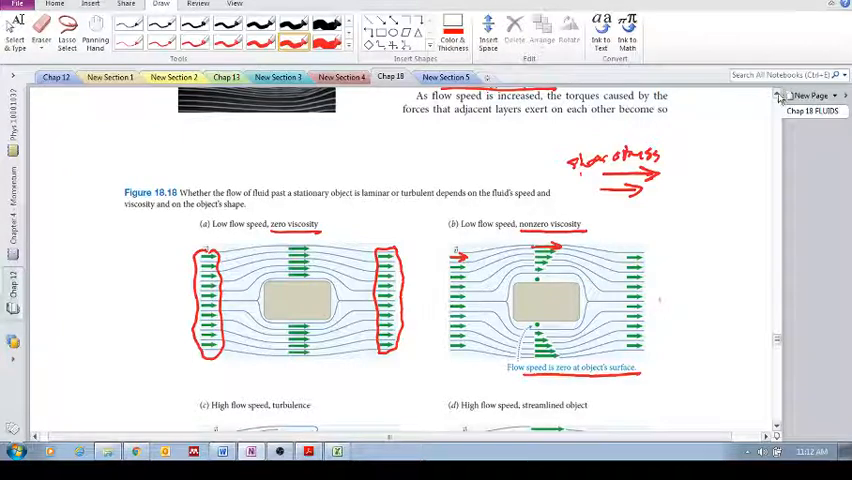
Step: Circle 'adjacent layers' in red in the shear-force sentence, then return to Figure 18.18
{"action": "scroll", "scroll_direction": "up", "scroll_amount": 3}
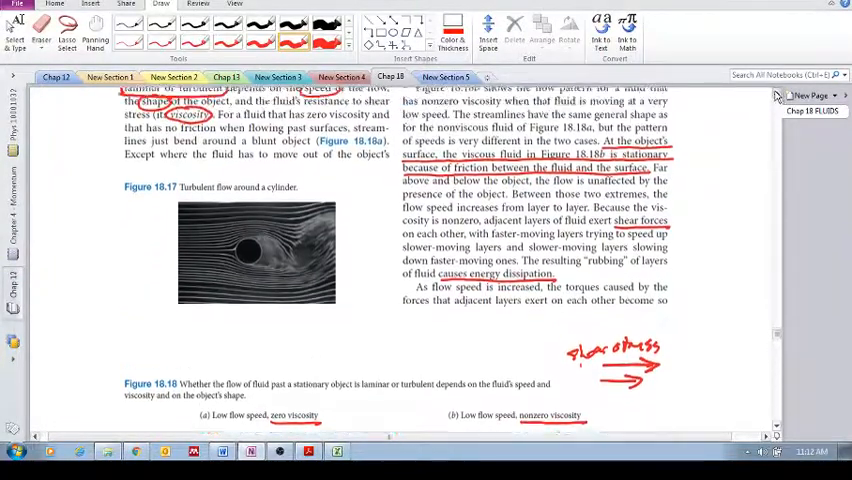
{"action": "scroll", "scroll_direction": "up", "scroll_amount": 3}
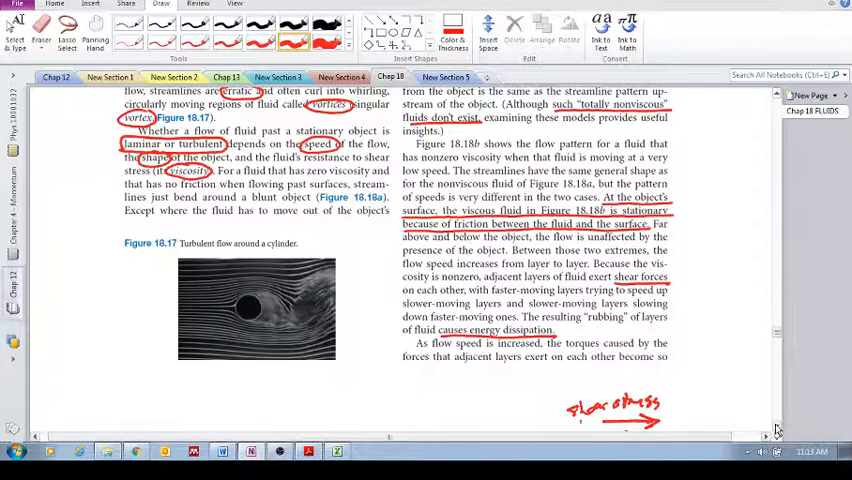
{"action": "scroll", "scroll_direction": "down", "scroll_amount": 3}
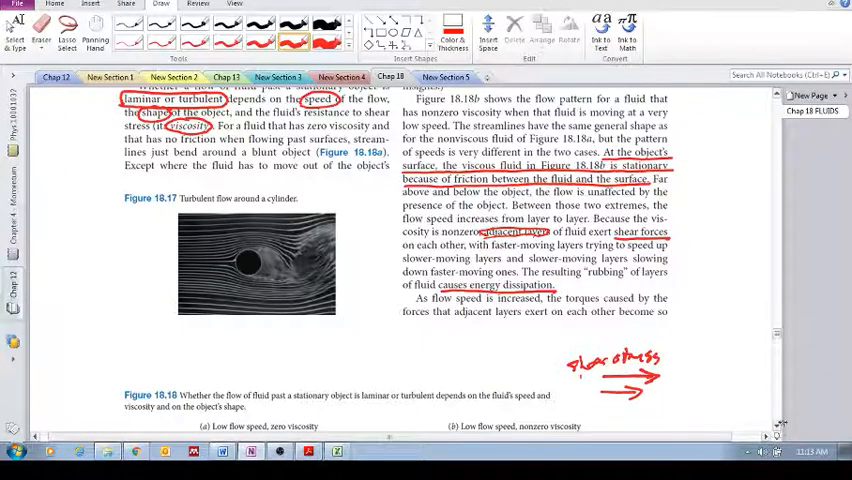
{"action": "scroll", "scroll_direction": "down", "scroll_amount": 3}
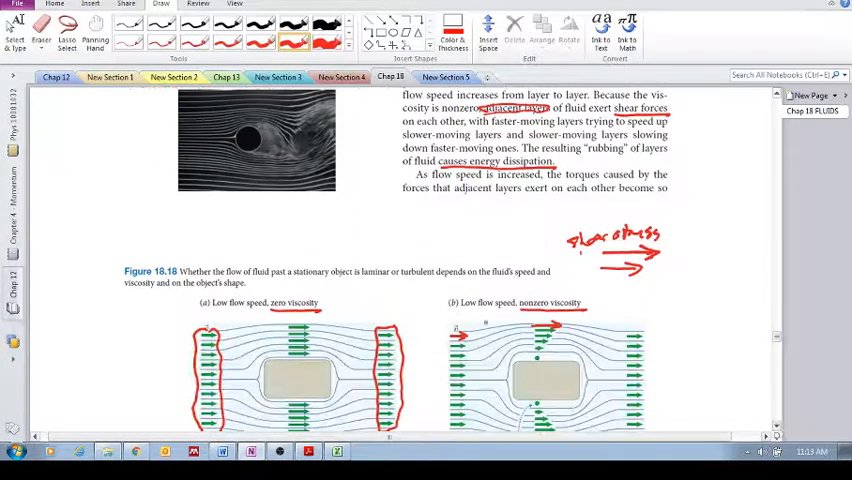